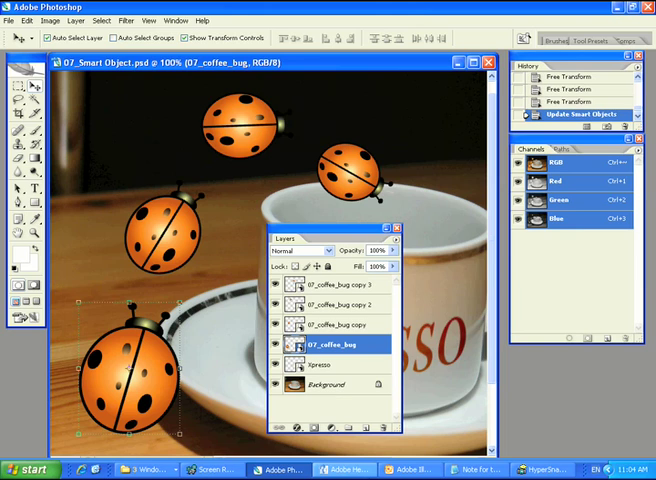
- Open the Layer menu to reach Smart Objects > Replace Contents for 07_coffee_bug
left_click(72, 21)
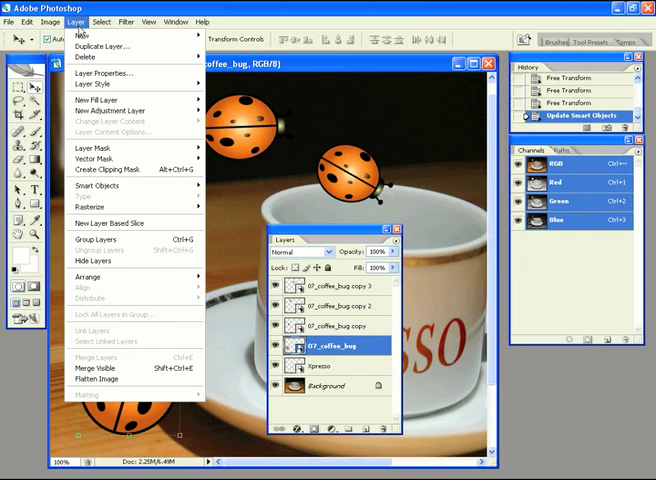
mouse_move(97, 185)
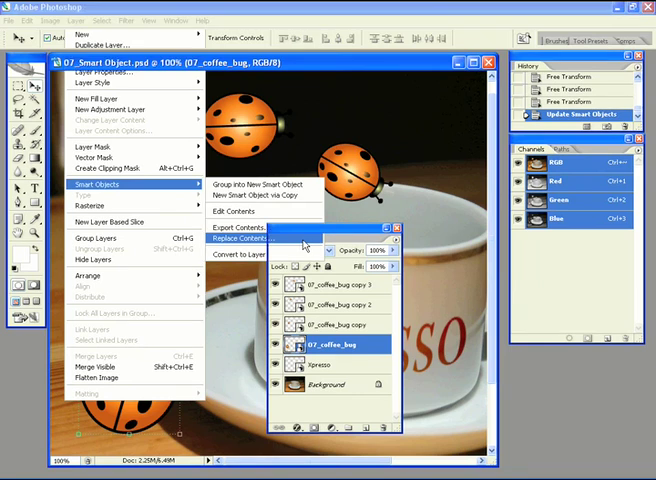
- Replace the smart object contents with 07_coffee_bug_2.ai and confirm the Place PDF import
left_click(249, 239)
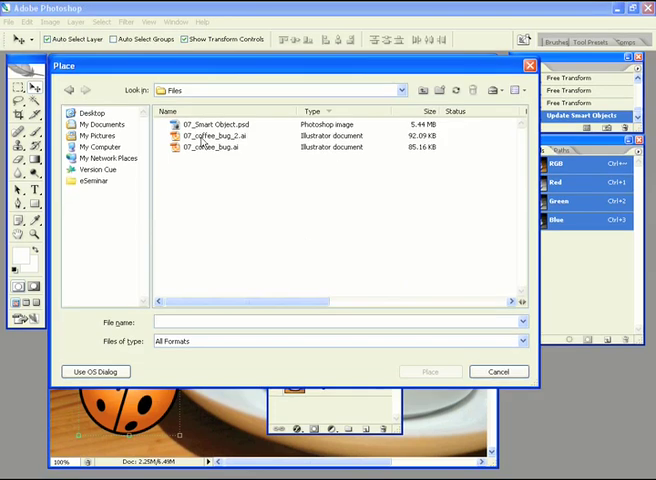
left_click(212, 134)
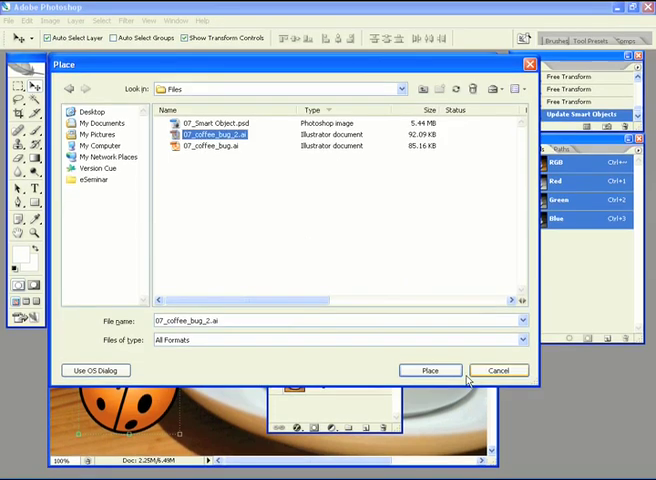
left_click(430, 370)
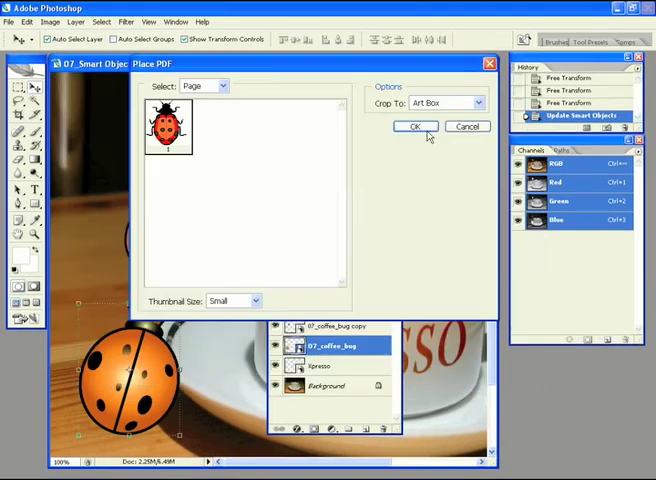
left_click(413, 126)
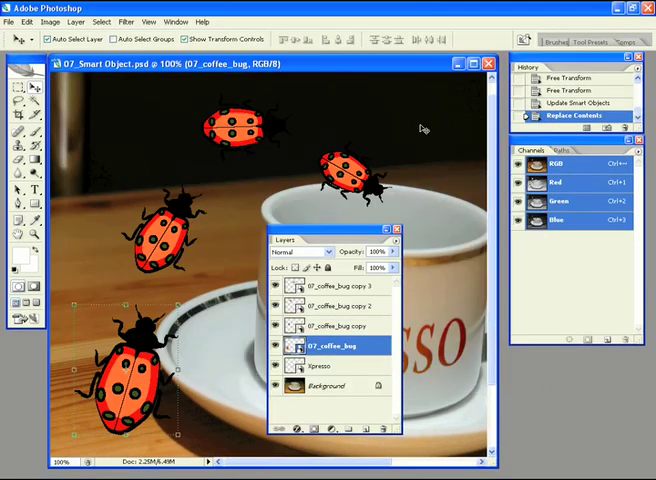